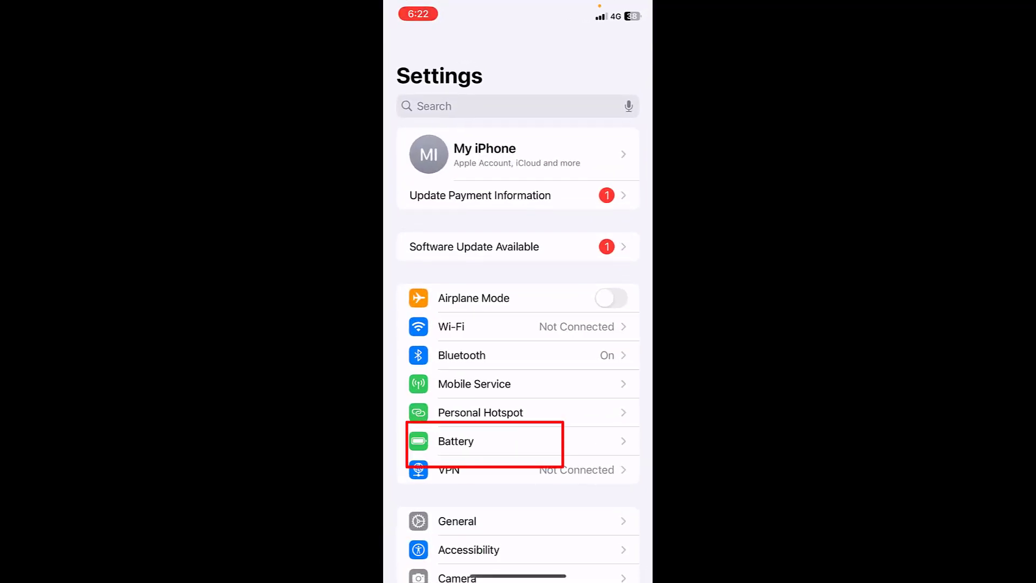
Step: After a look at Battery settings, switch Screen Time's Content & Privacy Restrictions off
click(484, 440)
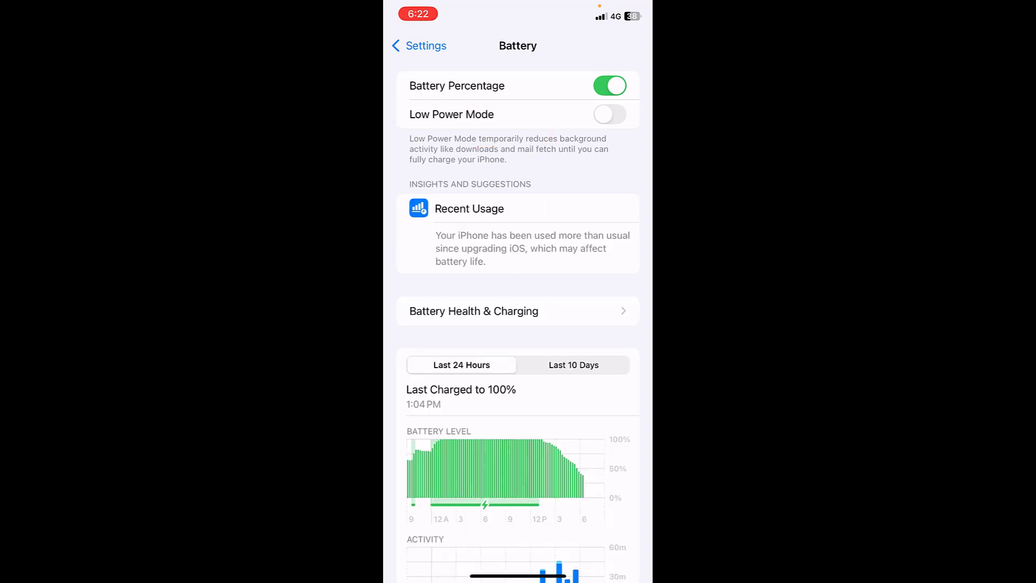
click(418, 45)
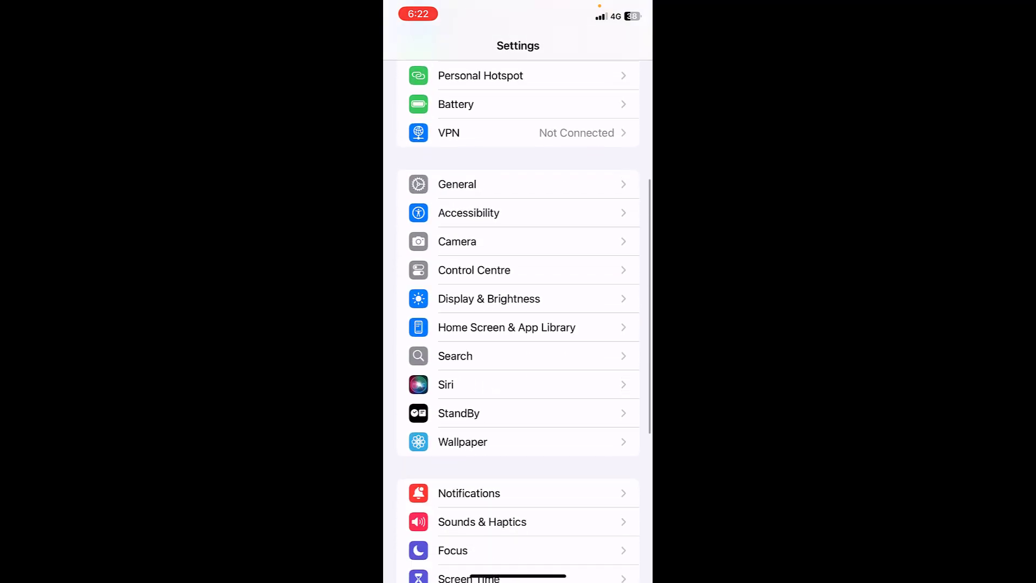
click(469, 574)
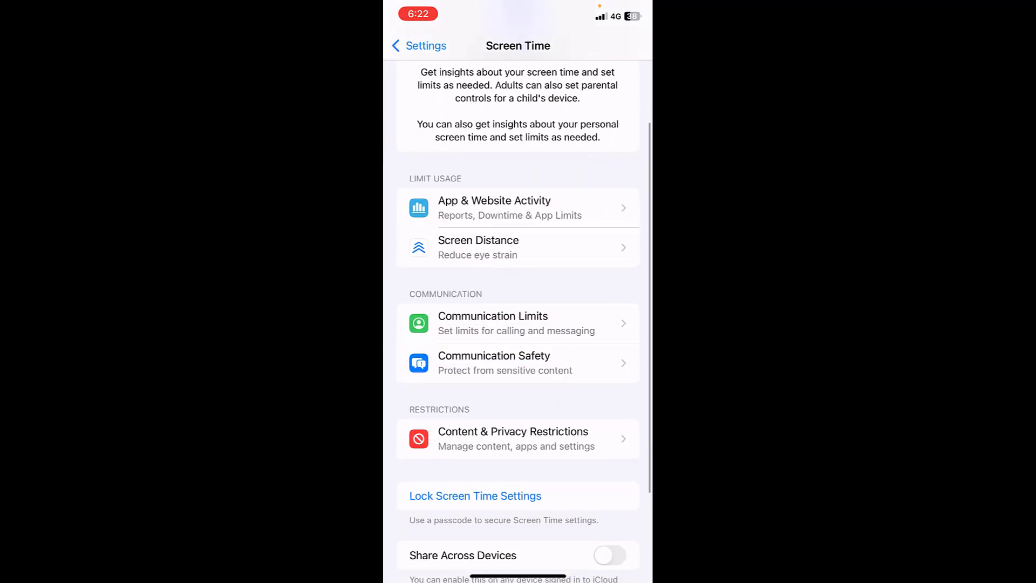
click(518, 438)
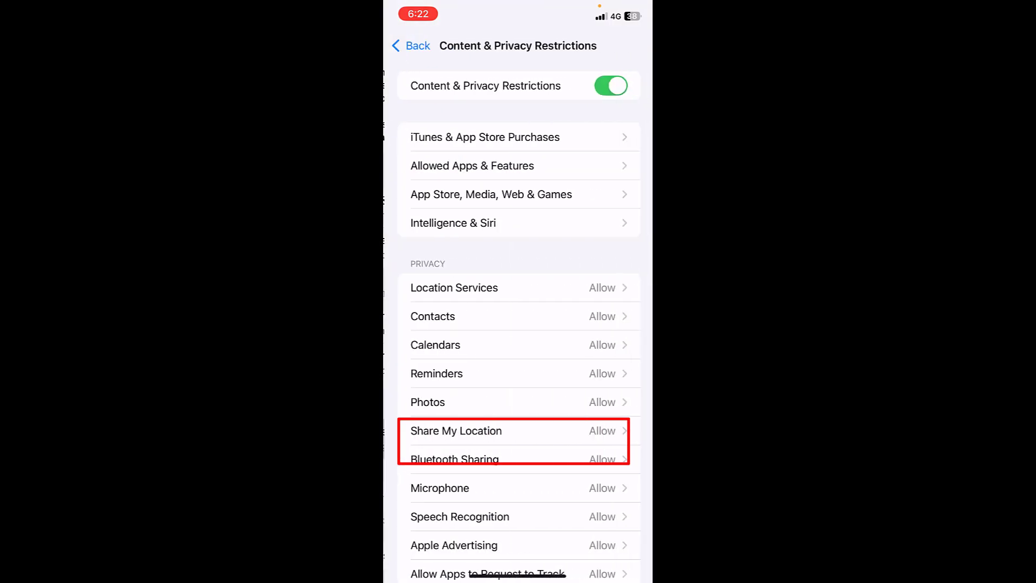
click(609, 85)
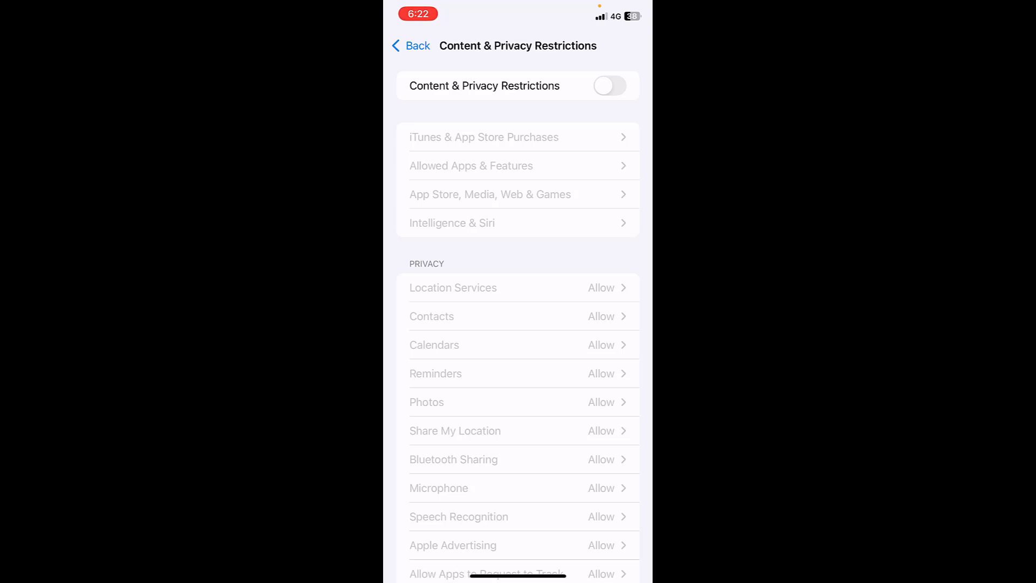
click(409, 45)
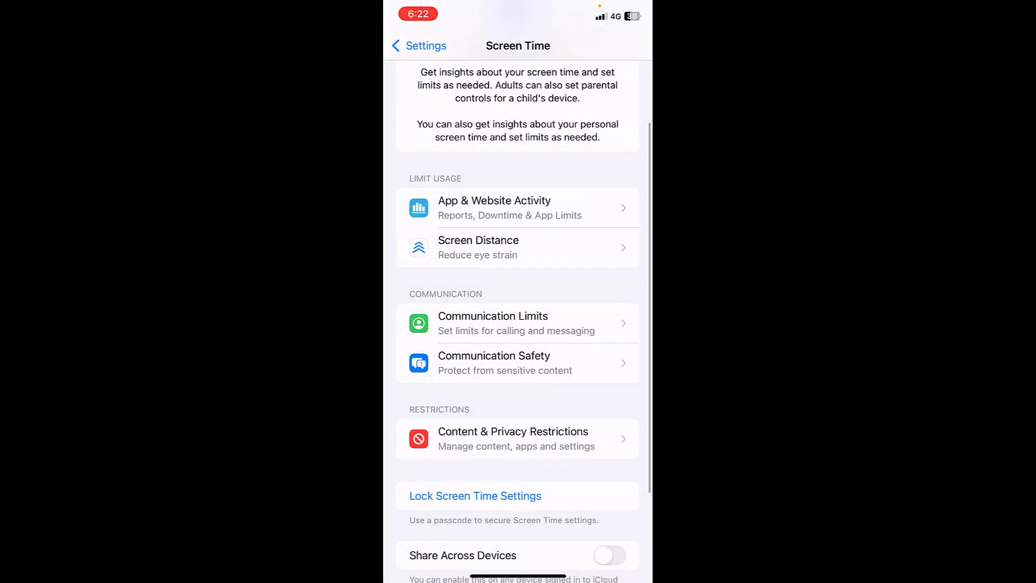
Step: Set Auto-Lock under Display & Brightness to Never
click(417, 46)
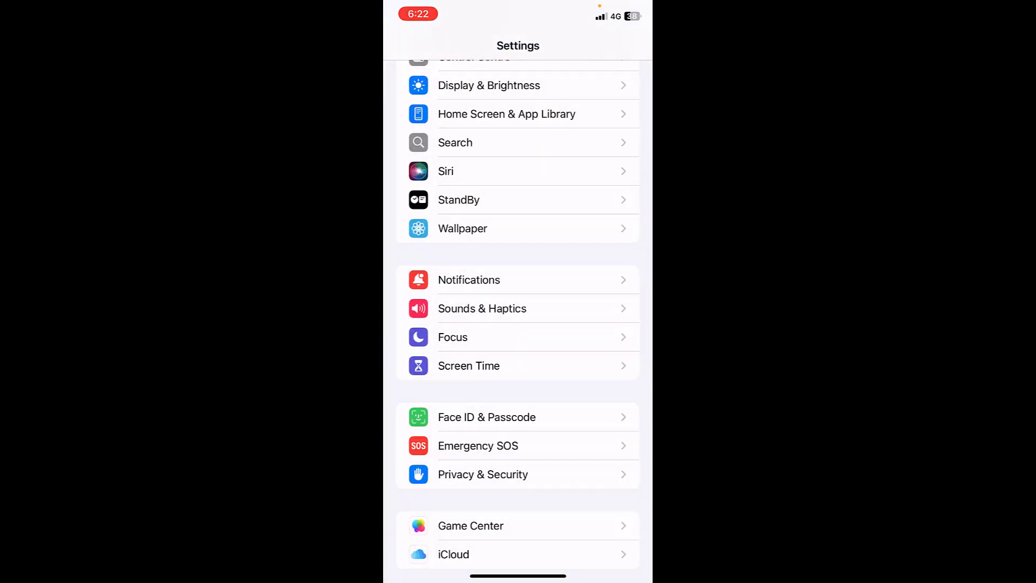
scroll(down, 3)
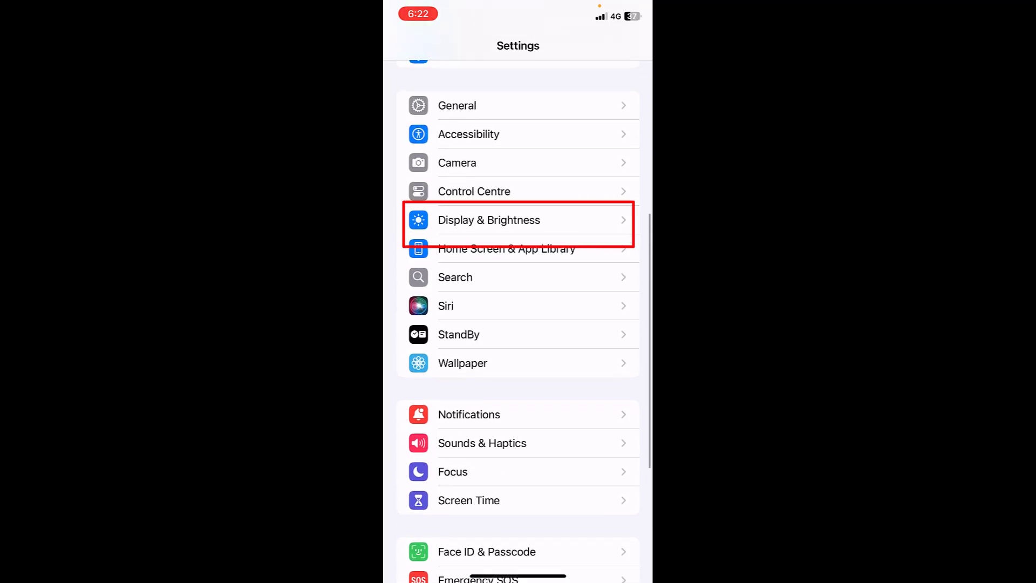
click(489, 221)
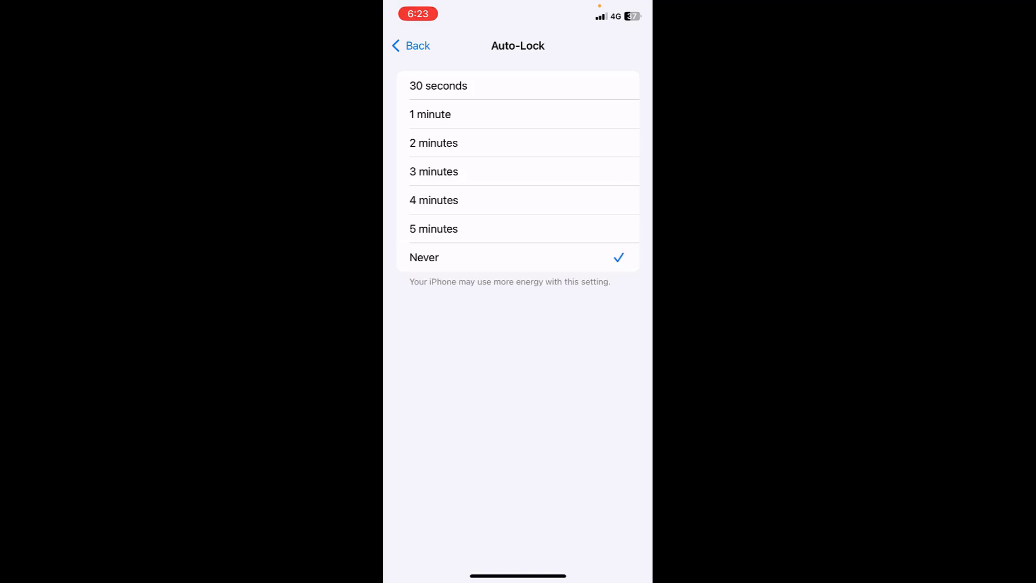
click(409, 45)
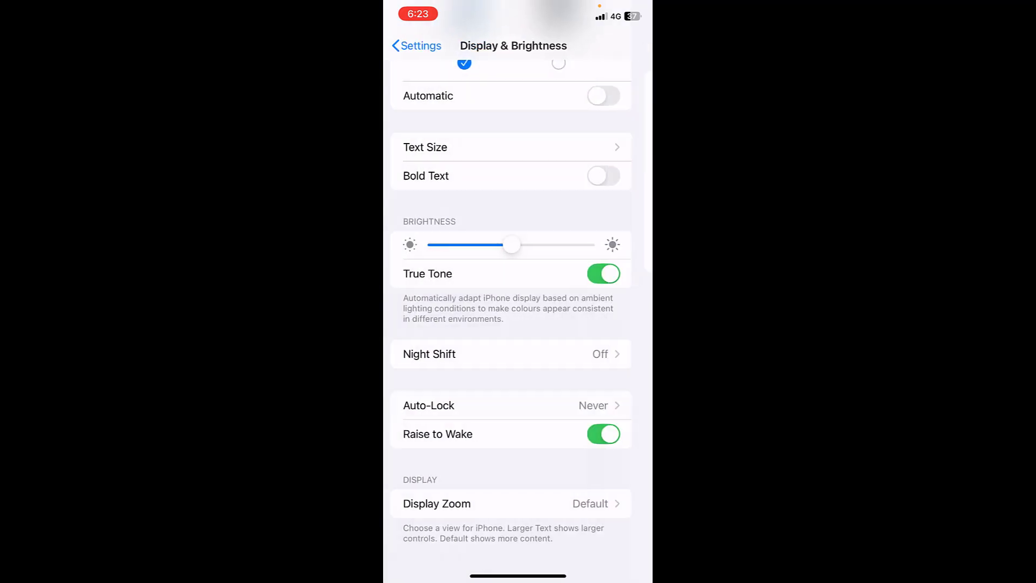
click(415, 46)
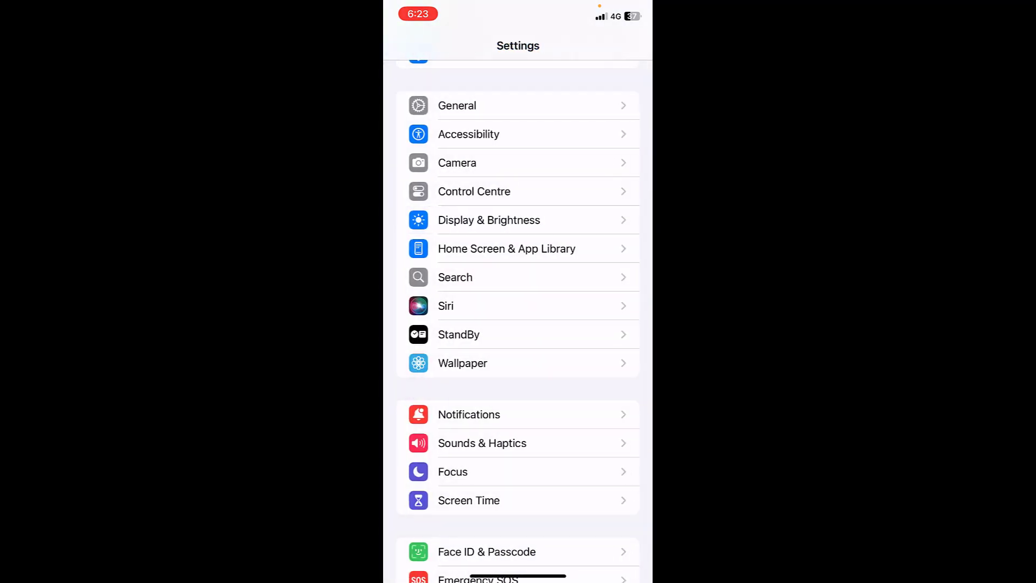
scroll(down, 3)
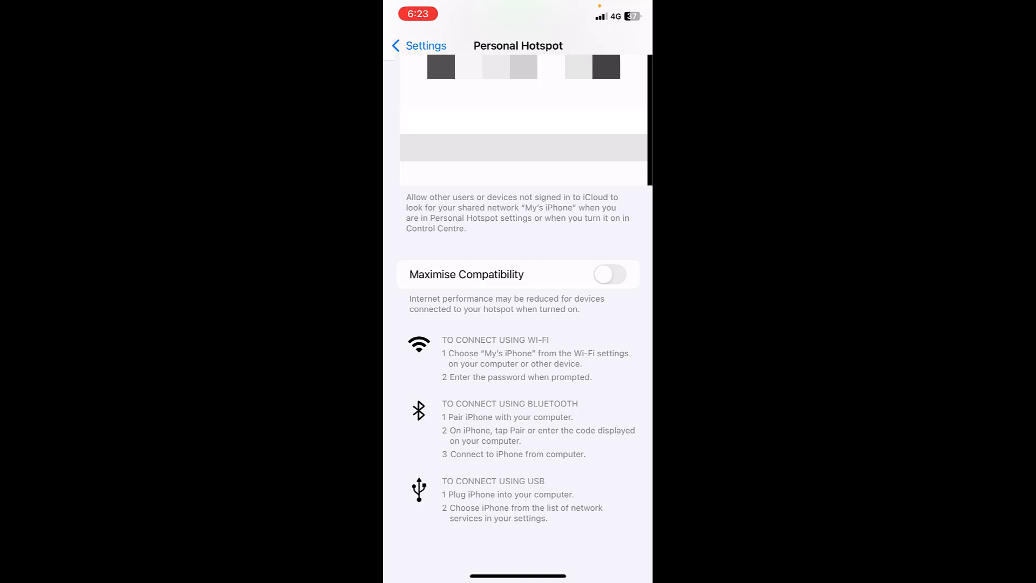
click(419, 45)
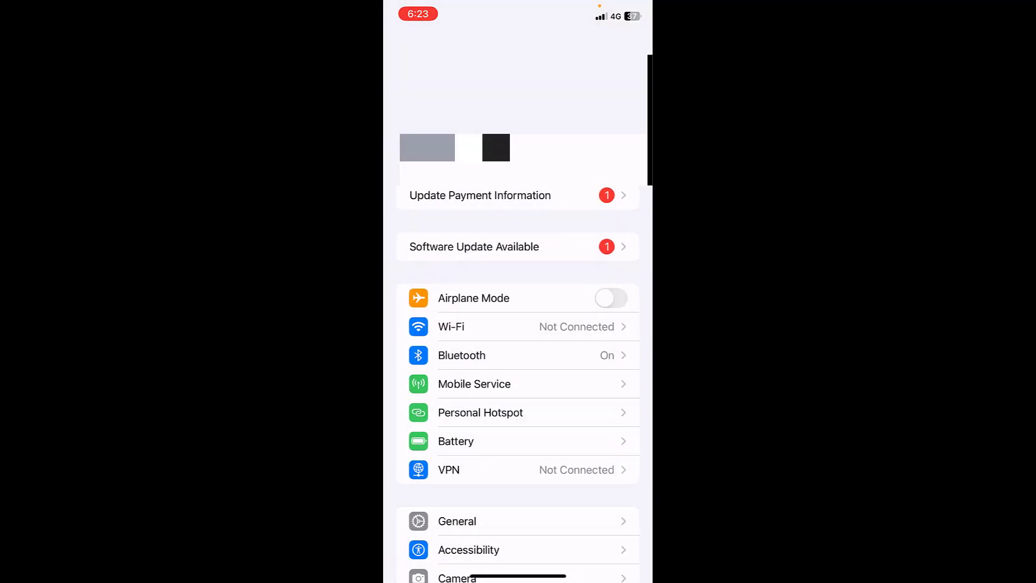
Step: Switch off the Wi-Fi Assist toggle in Mobile Service settings
scroll(down, 3)
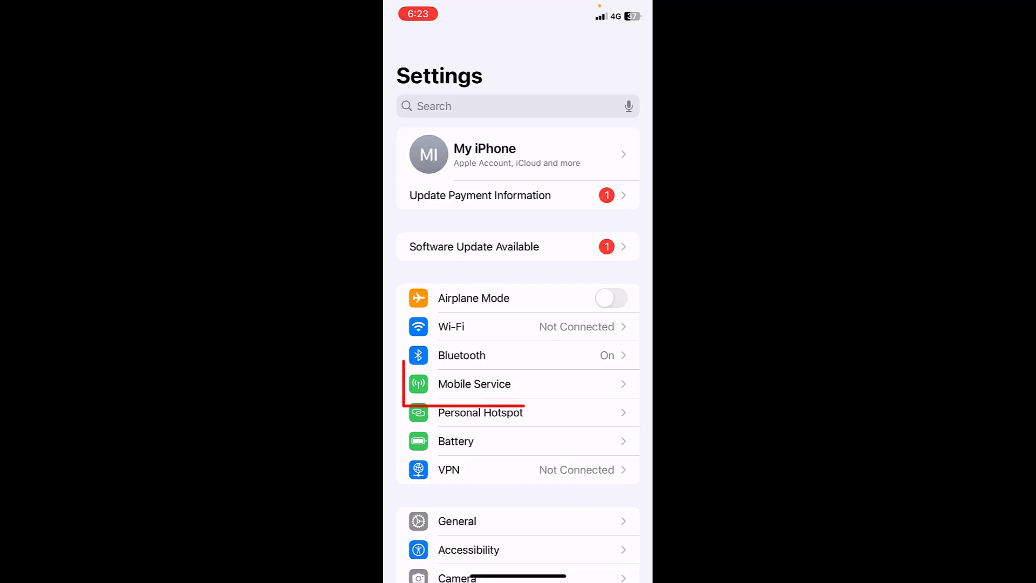
click(474, 384)
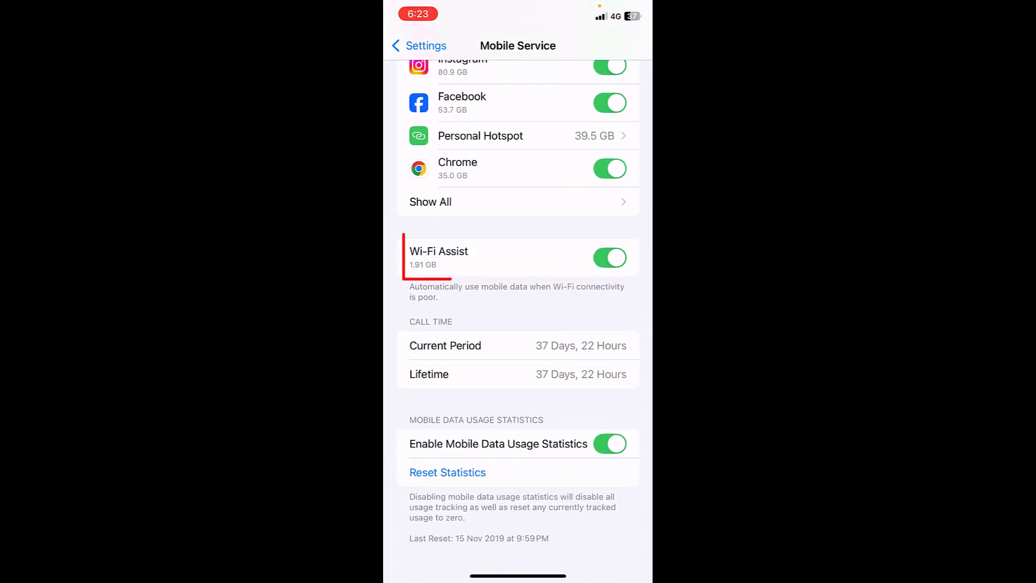
click(608, 257)
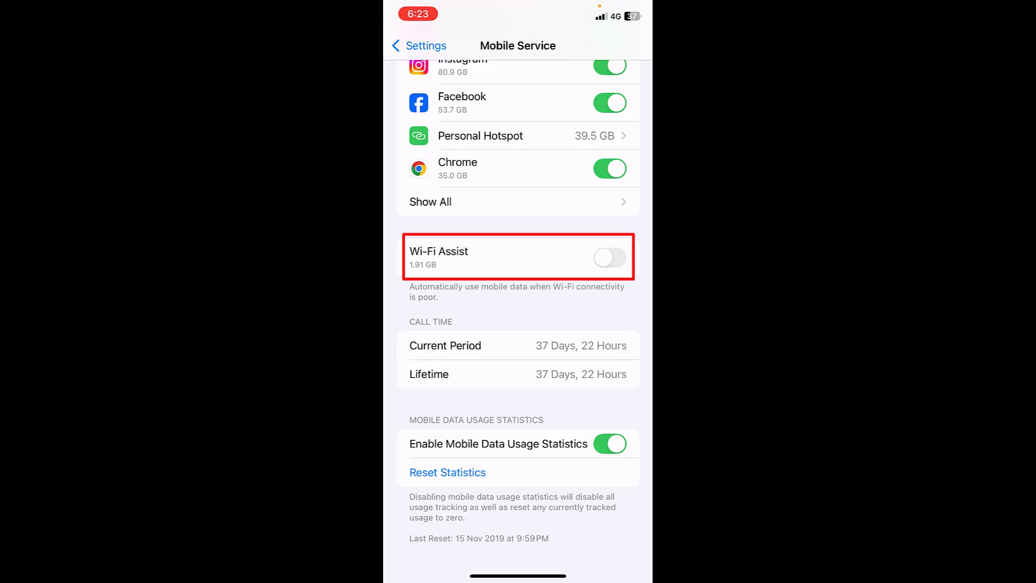
click(419, 45)
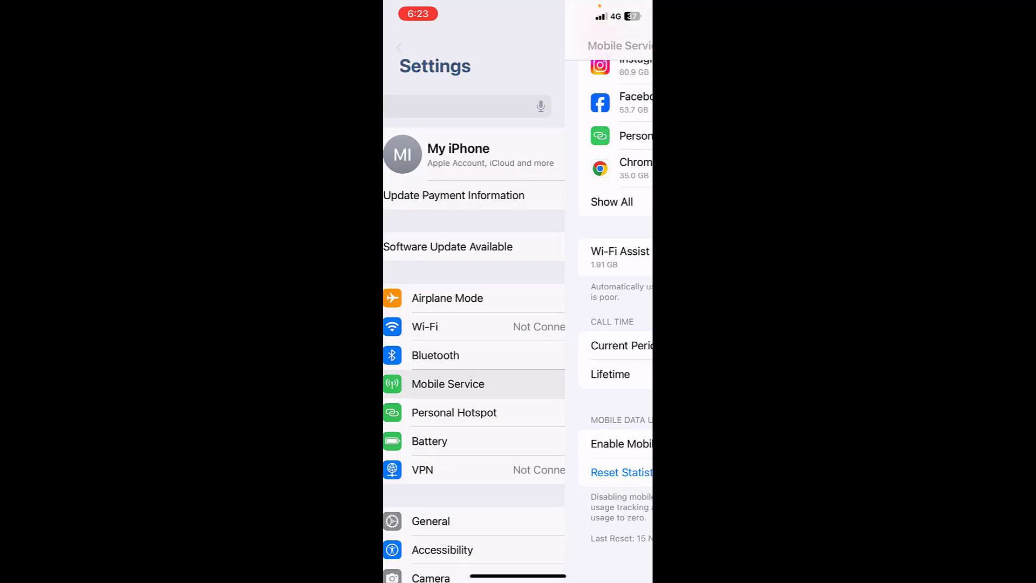
Step: Review the saved D-Link 5G network's details: Auto-Join on, Low Data Mode off
click(399, 47)
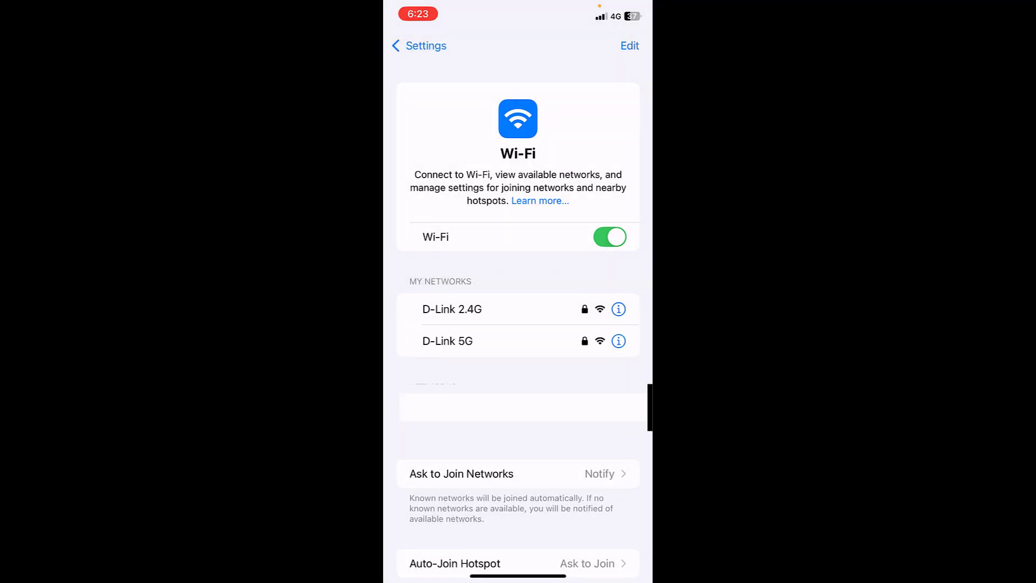
click(617, 341)
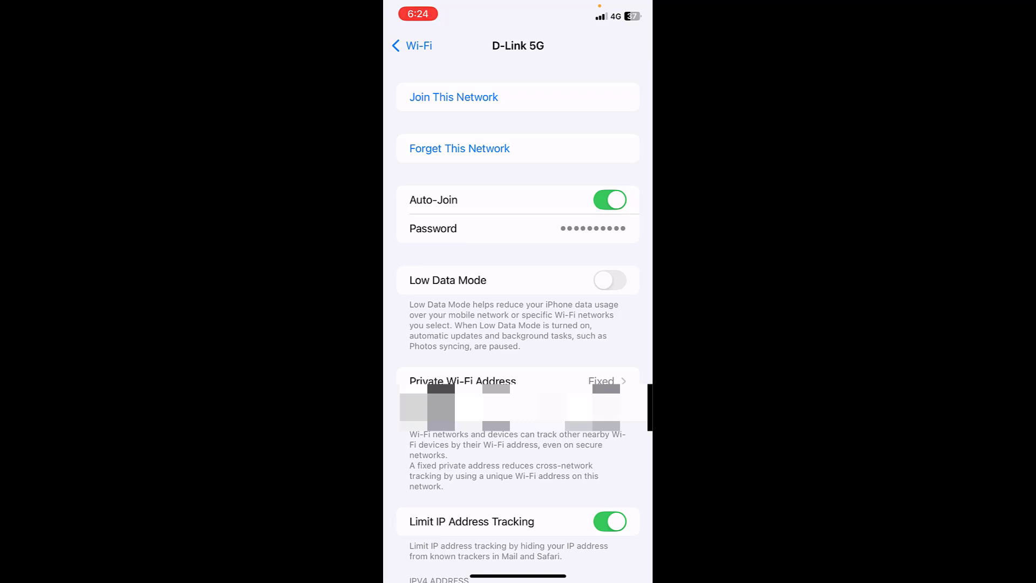
click(410, 46)
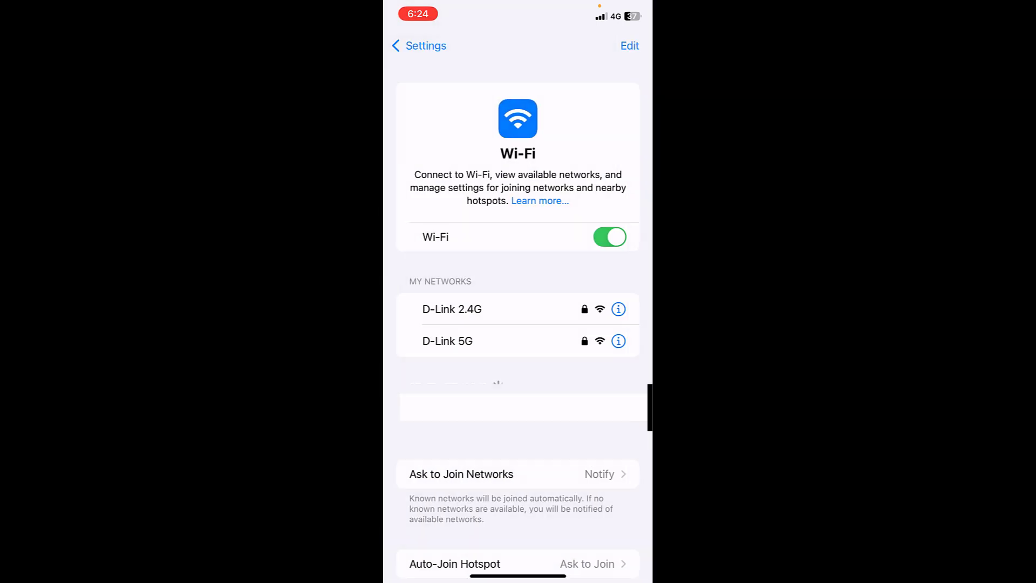